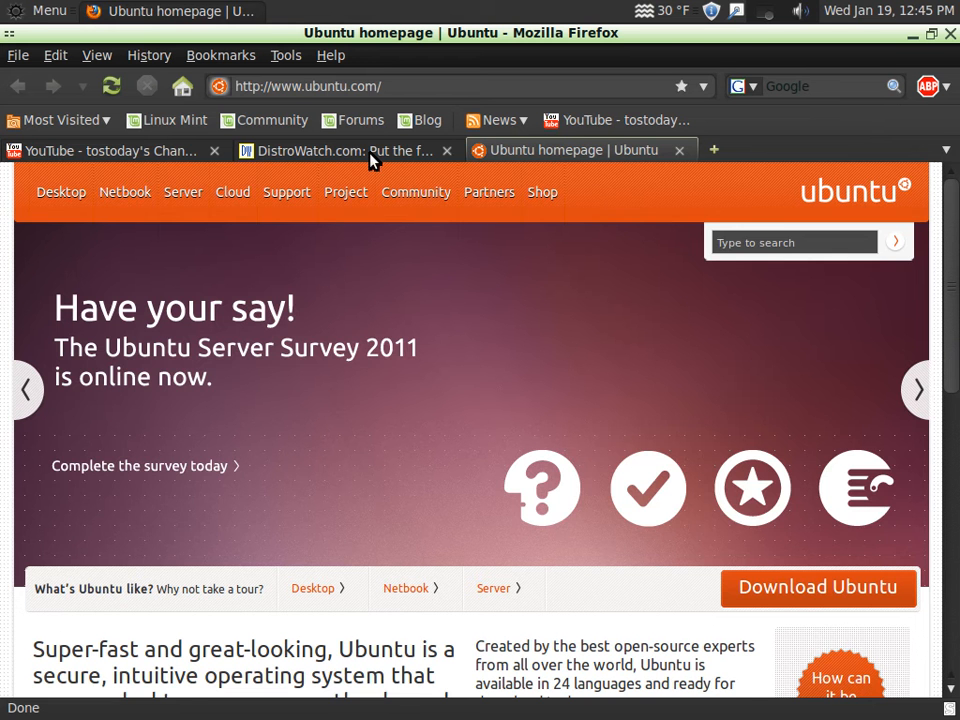
Switch from the YouTube channel tab to the Ubuntu homepage, then back to YouTube.
{"action": "left_click", "coordinate": [110, 150]}
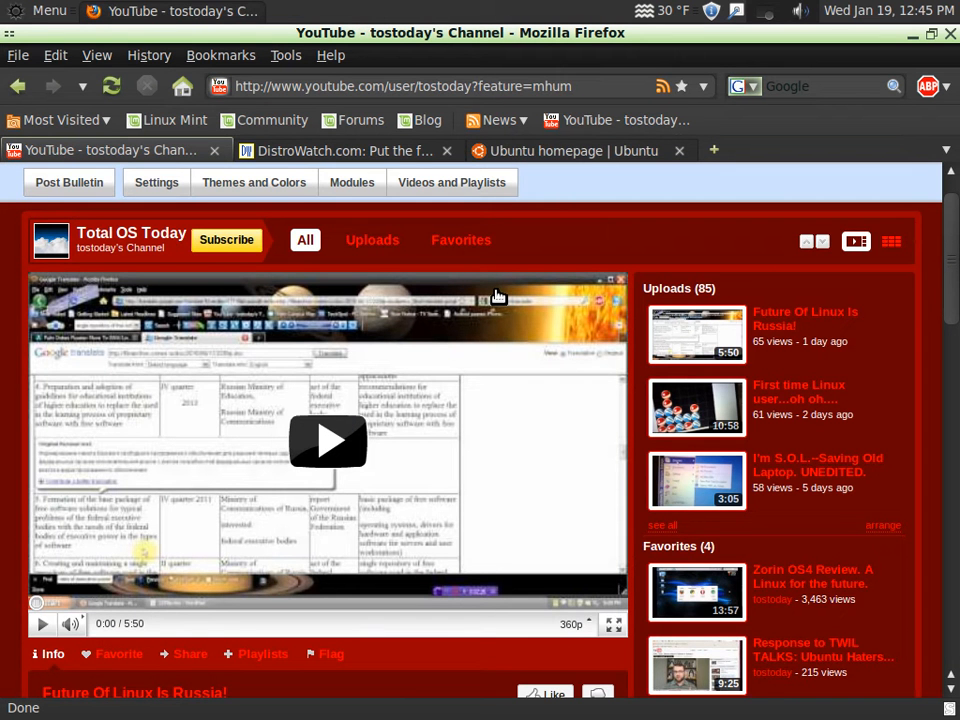
{"action": "mouse_move", "coordinate": [908, 275]}
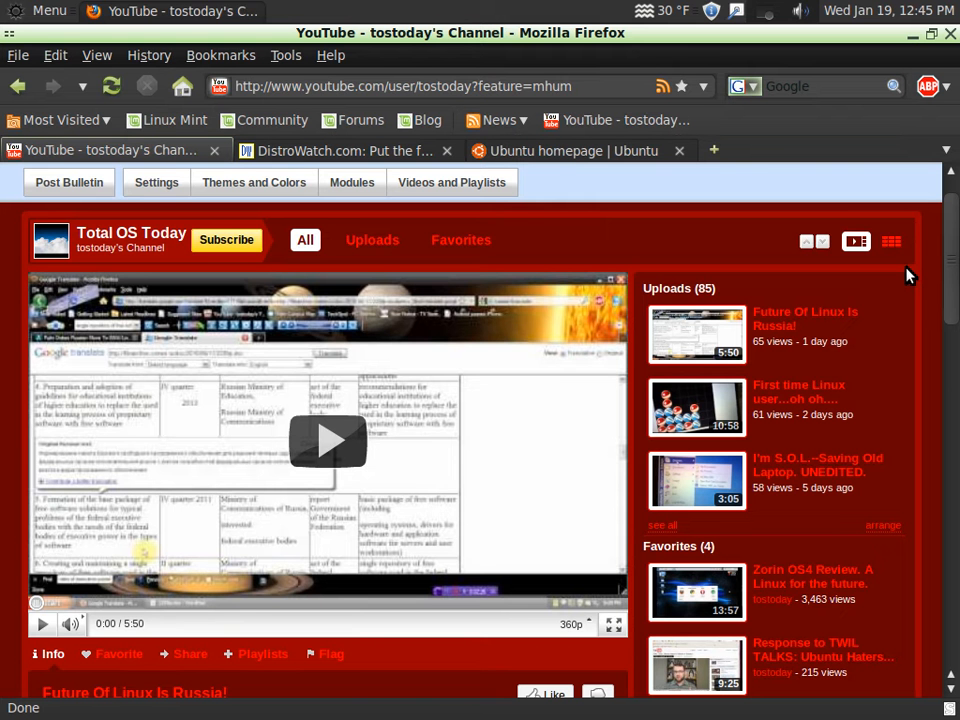
{"action": "mouse_move", "coordinate": [790, 225]}
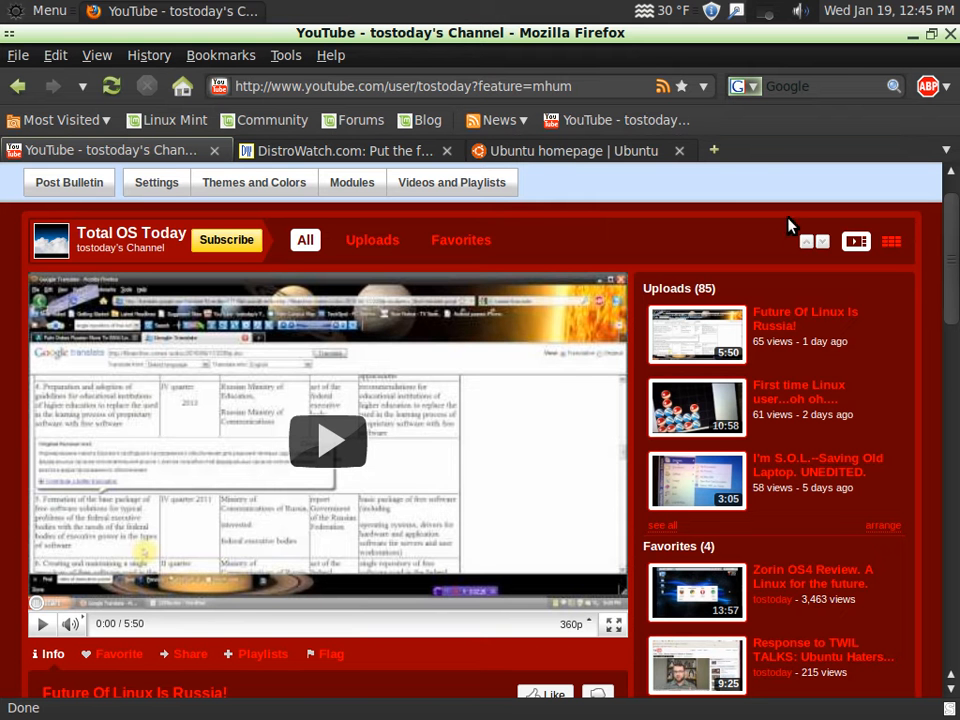
{"action": "left_click", "coordinate": [560, 150]}
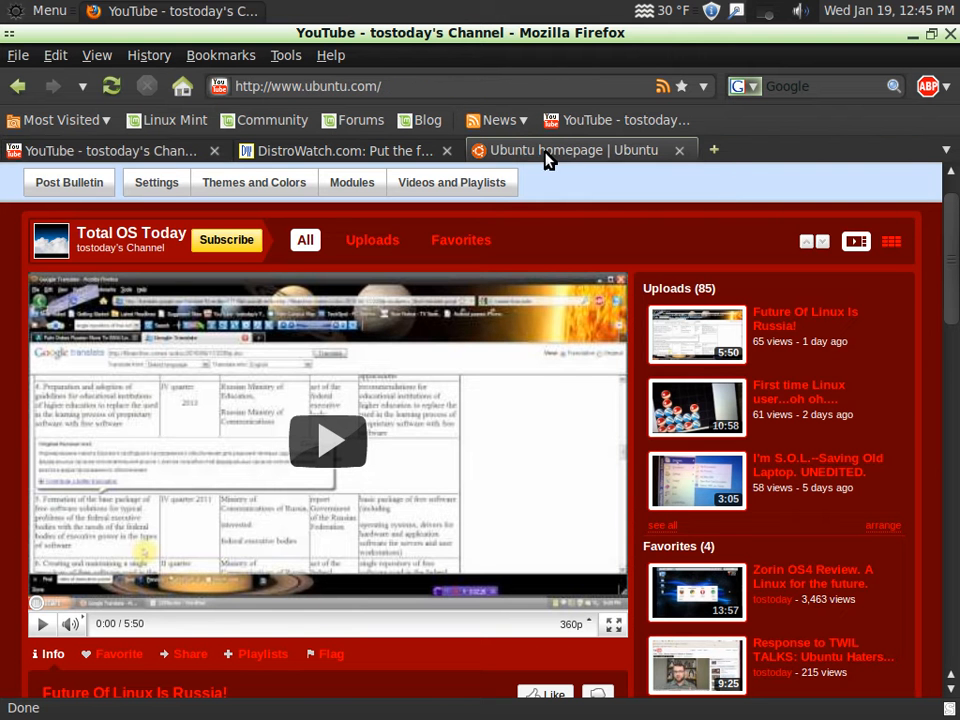
{"action": "left_click", "coordinate": [570, 150]}
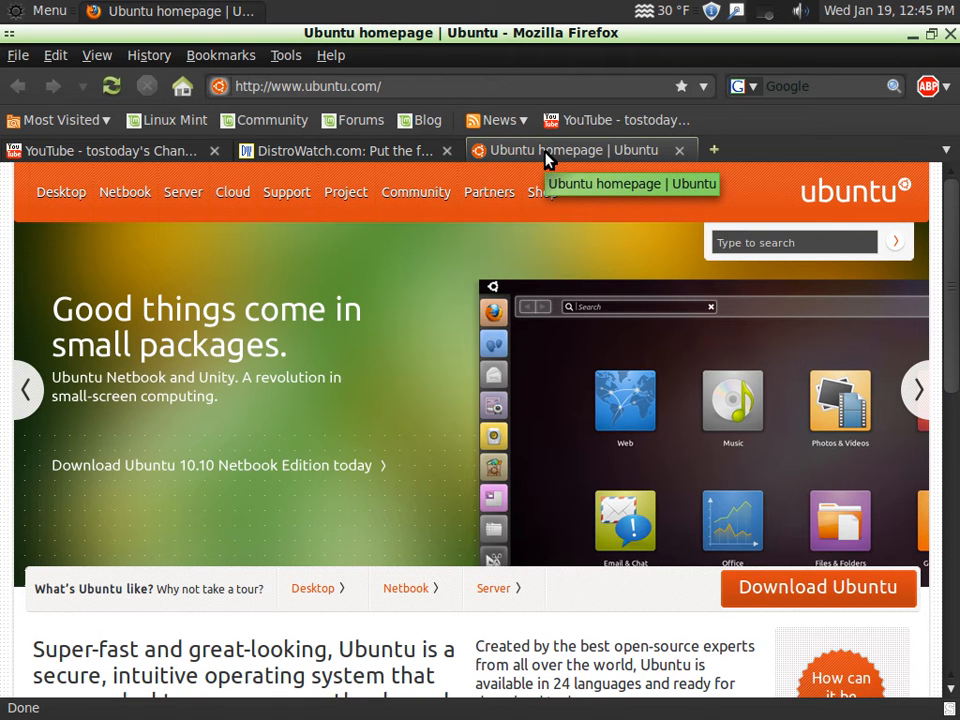
{"action": "mouse_move", "coordinate": [710, 293]}
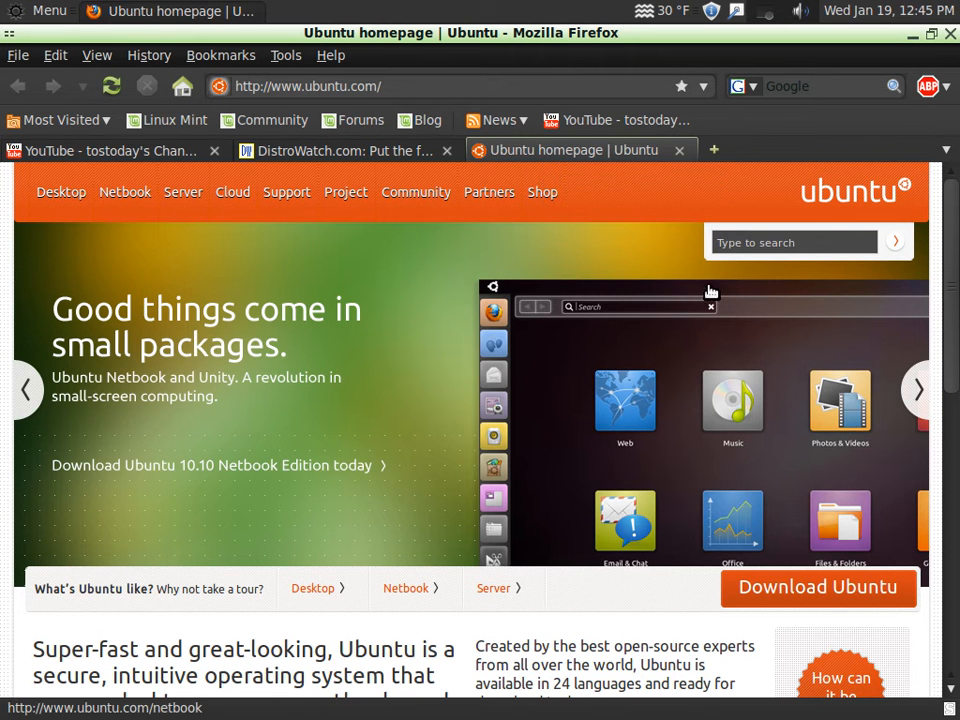
{"action": "mouse_move", "coordinate": [640, 207]}
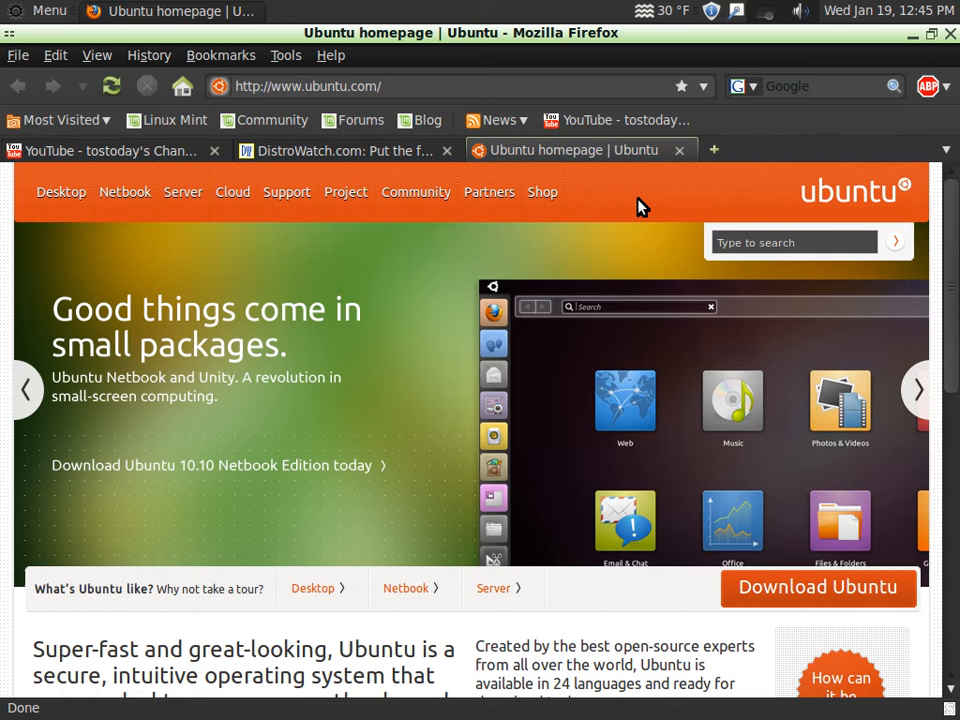
{"action": "mouse_move", "coordinate": [570, 183]}
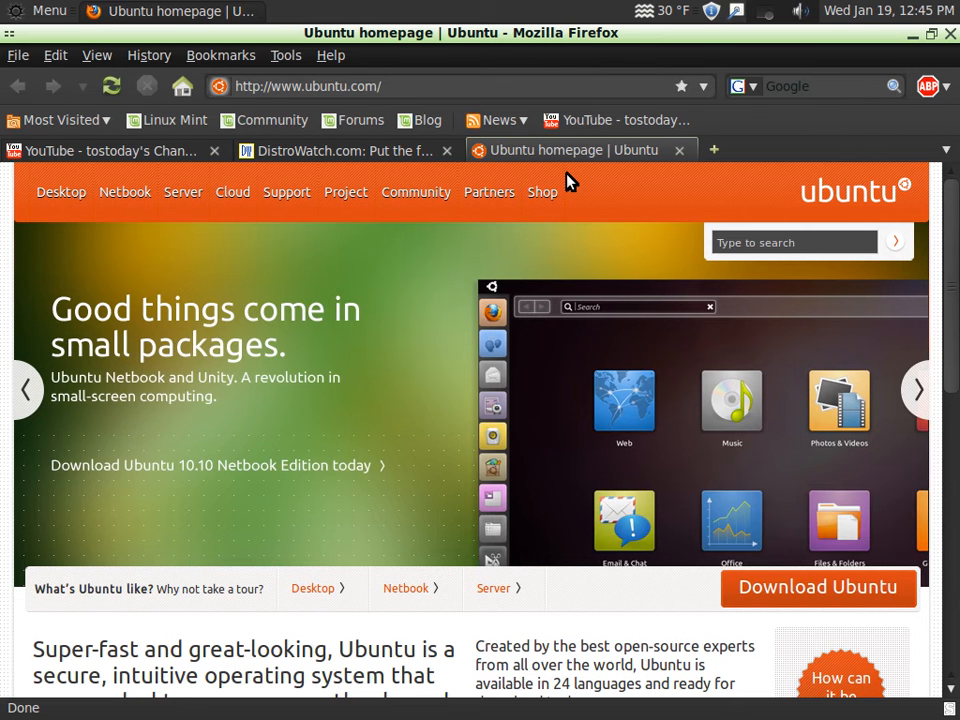
{"action": "left_click", "coordinate": [917, 389]}
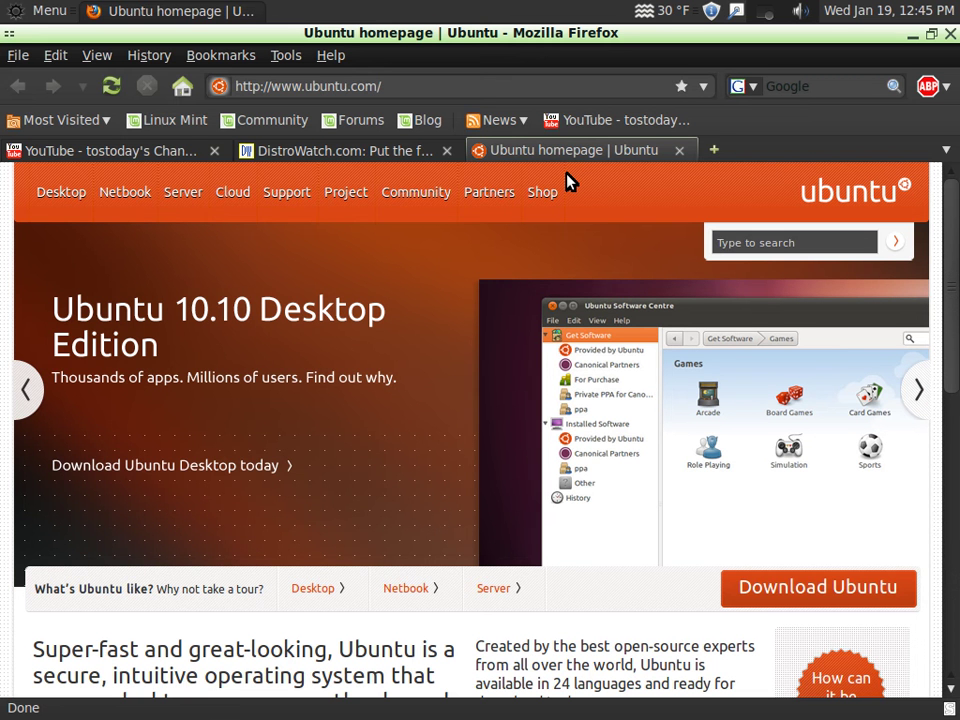
{"action": "mouse_move", "coordinate": [614, 198]}
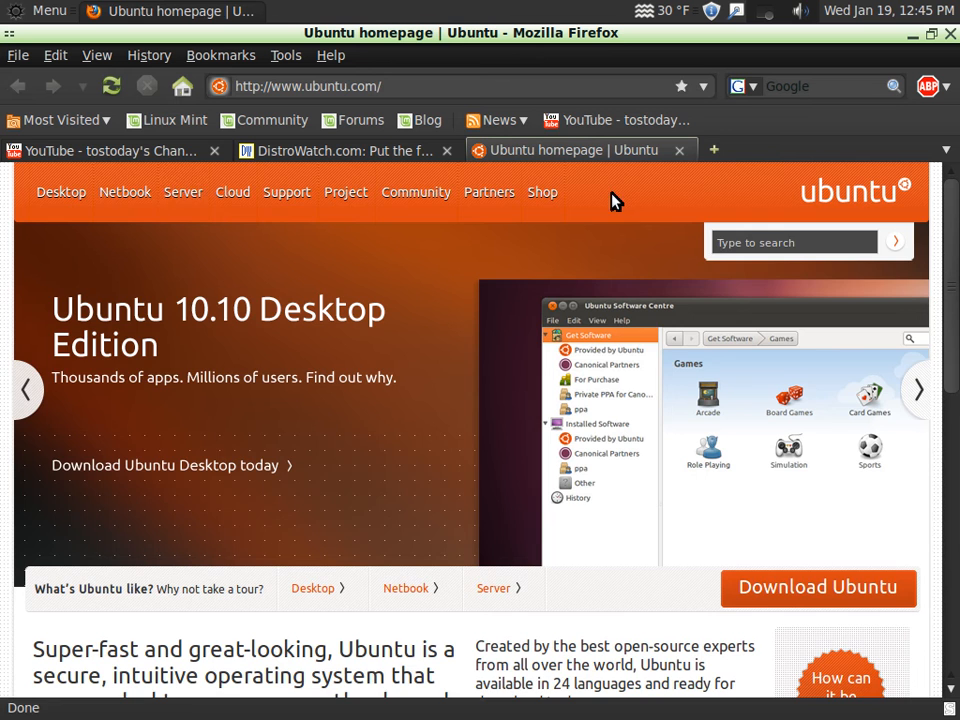
{"action": "left_click", "coordinate": [110, 150]}
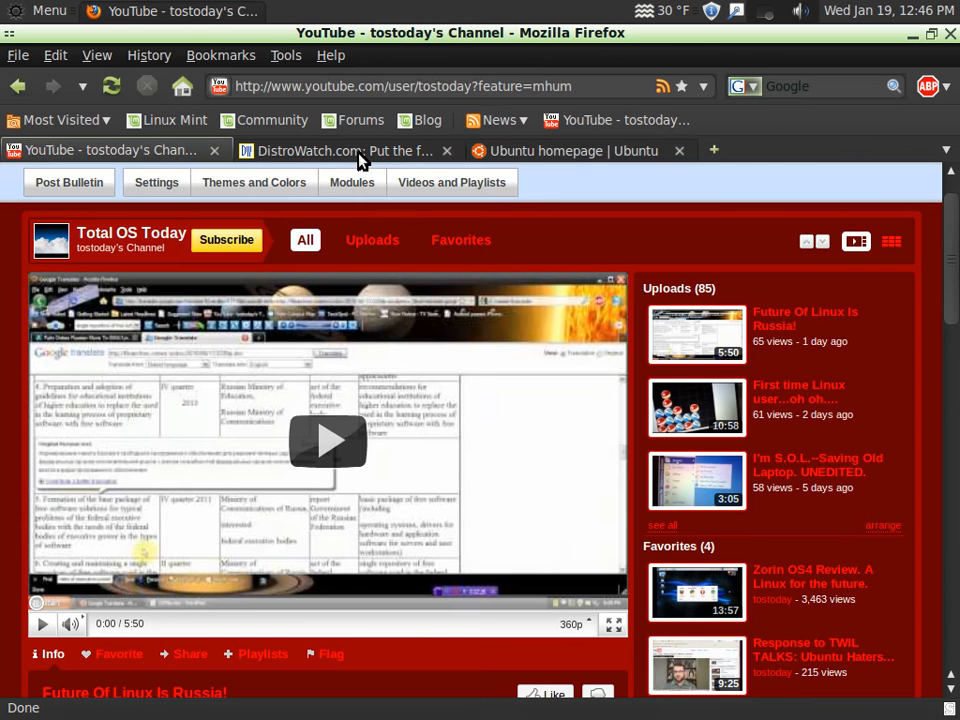
Scroll DistroWatch's news page down and back up, then bring the Ubuntu homepage forward.
{"action": "left_click", "coordinate": [345, 150]}
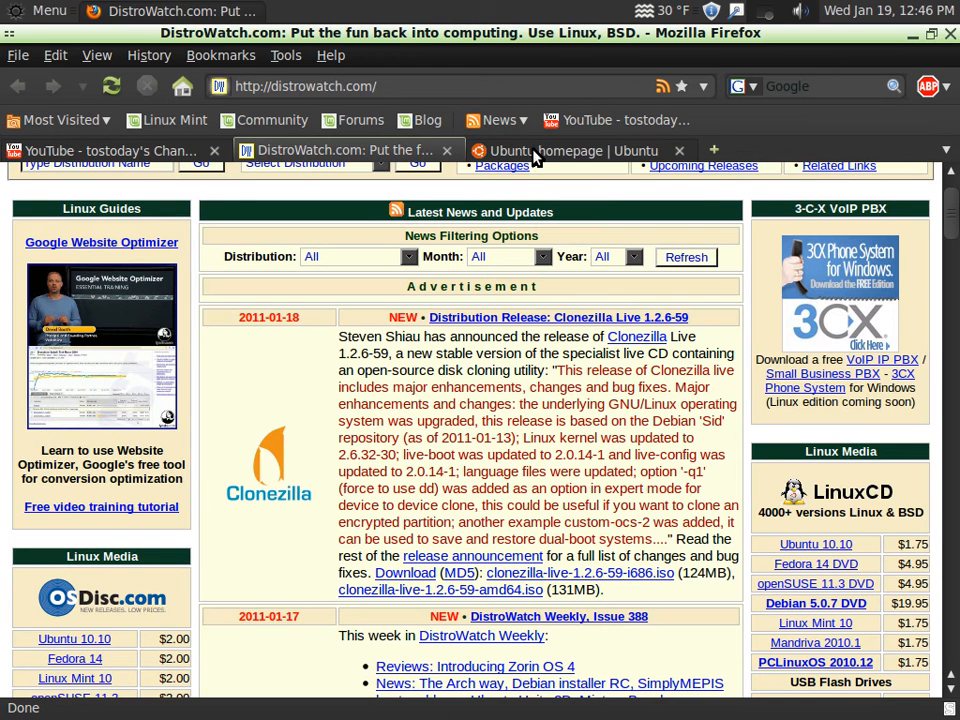
{"action": "left_click", "coordinate": [570, 150]}
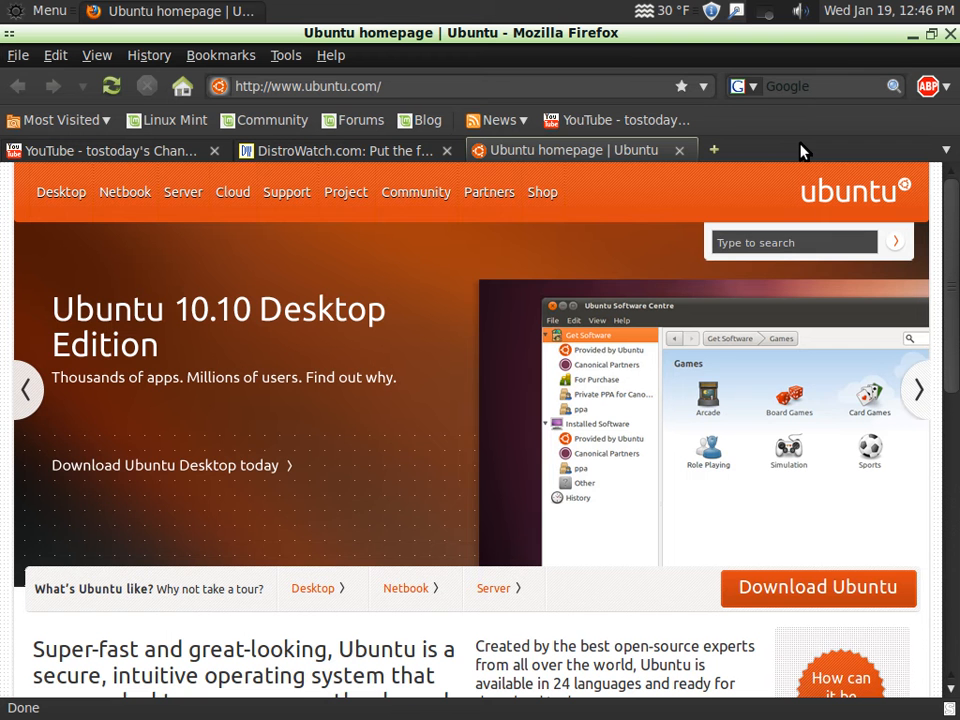
{"action": "mouse_move", "coordinate": [835, 170]}
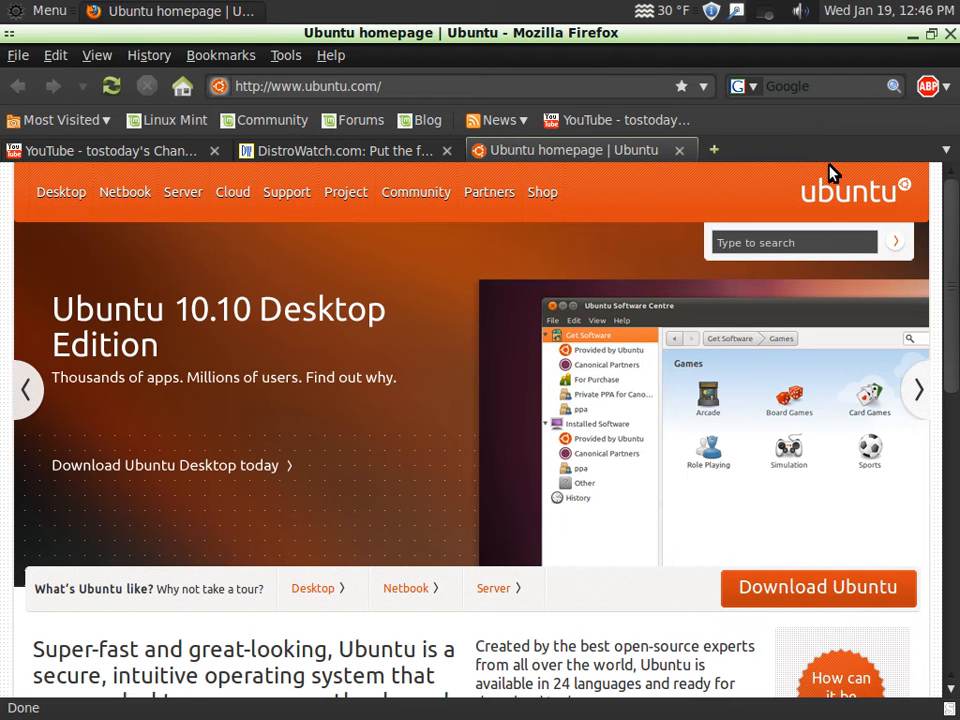
{"action": "left_click", "coordinate": [345, 150]}
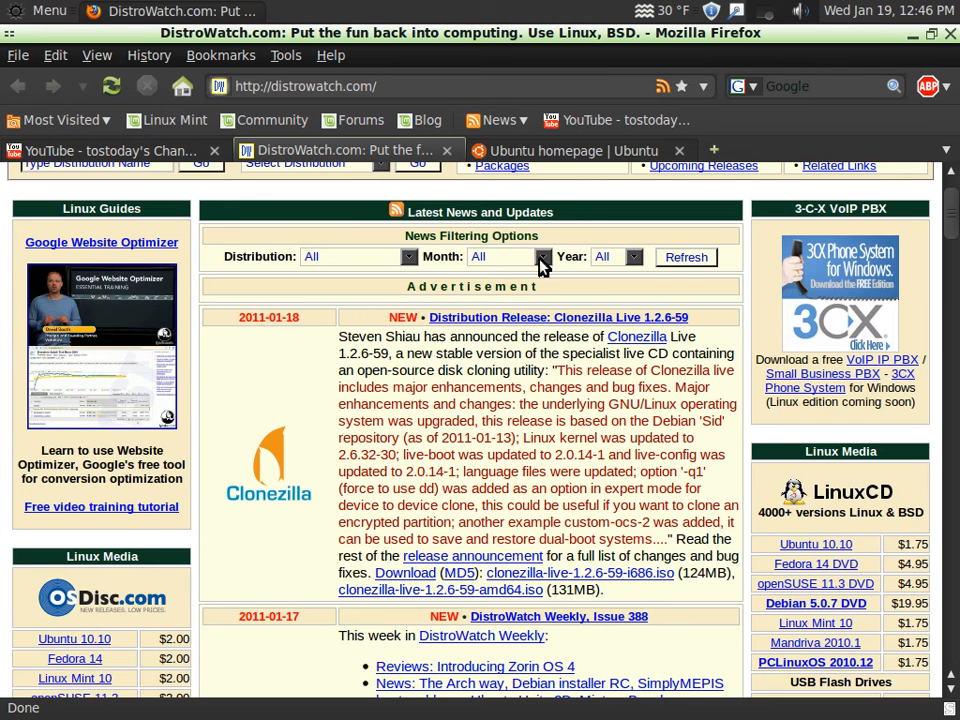
{"action": "mouse_move", "coordinate": [950, 245]}
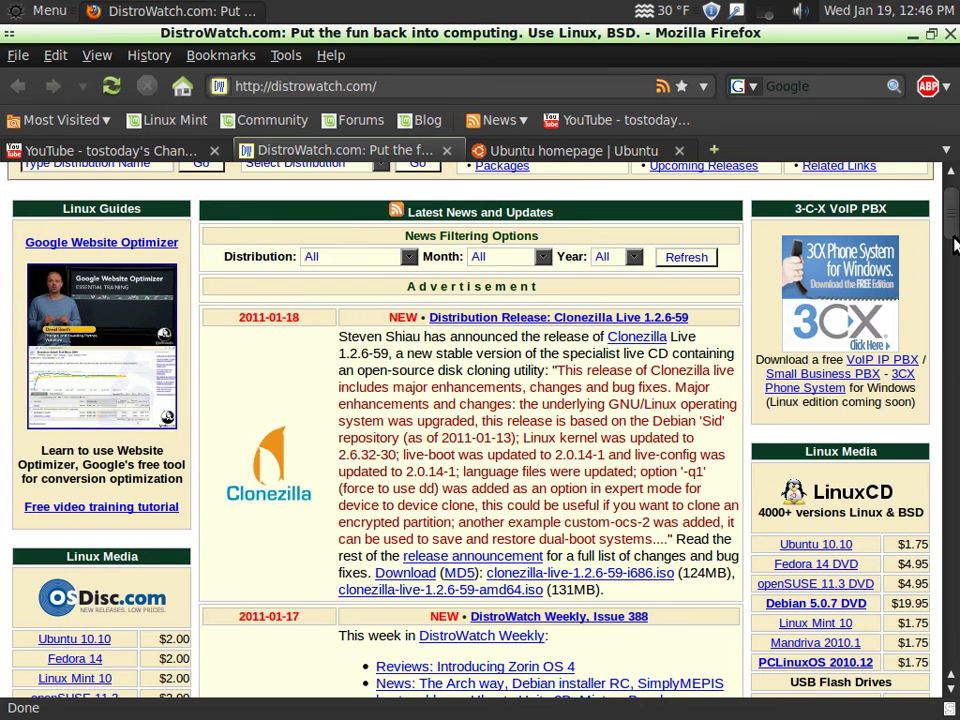
{"action": "scroll", "scroll_direction": "down", "scroll_amount": 3}
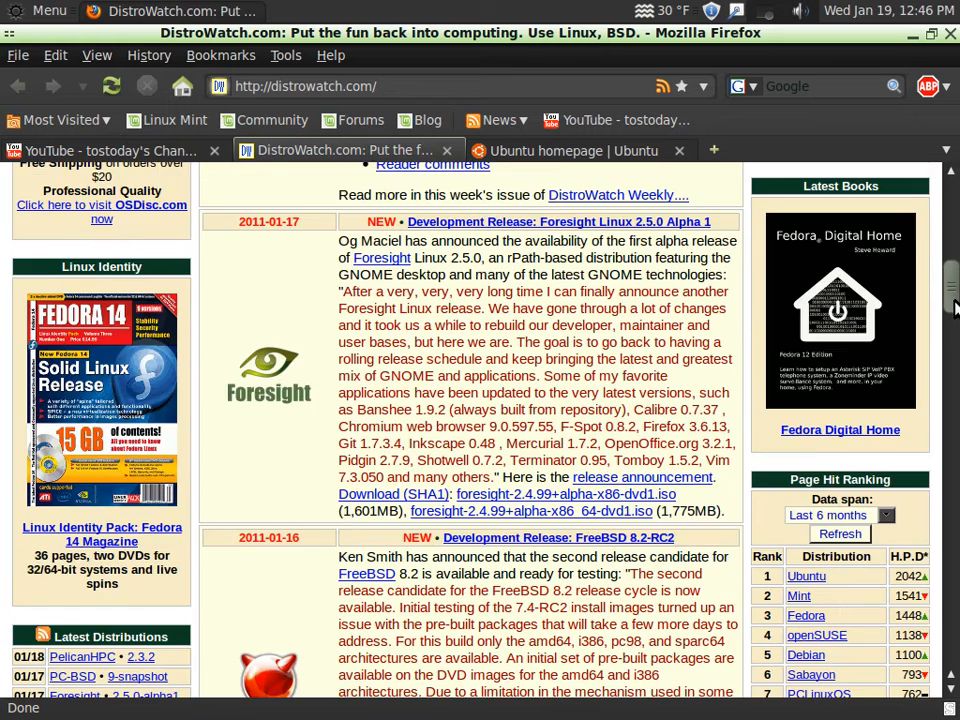
{"action": "scroll", "scroll_direction": "down", "scroll_amount": 3}
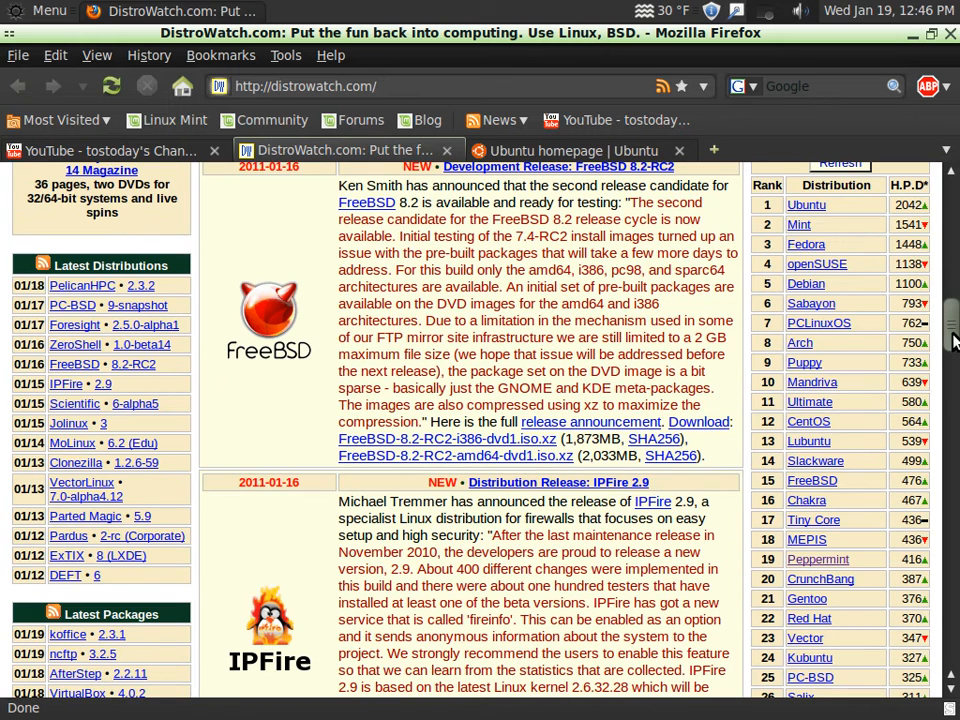
{"action": "mouse_move", "coordinate": [858, 250]}
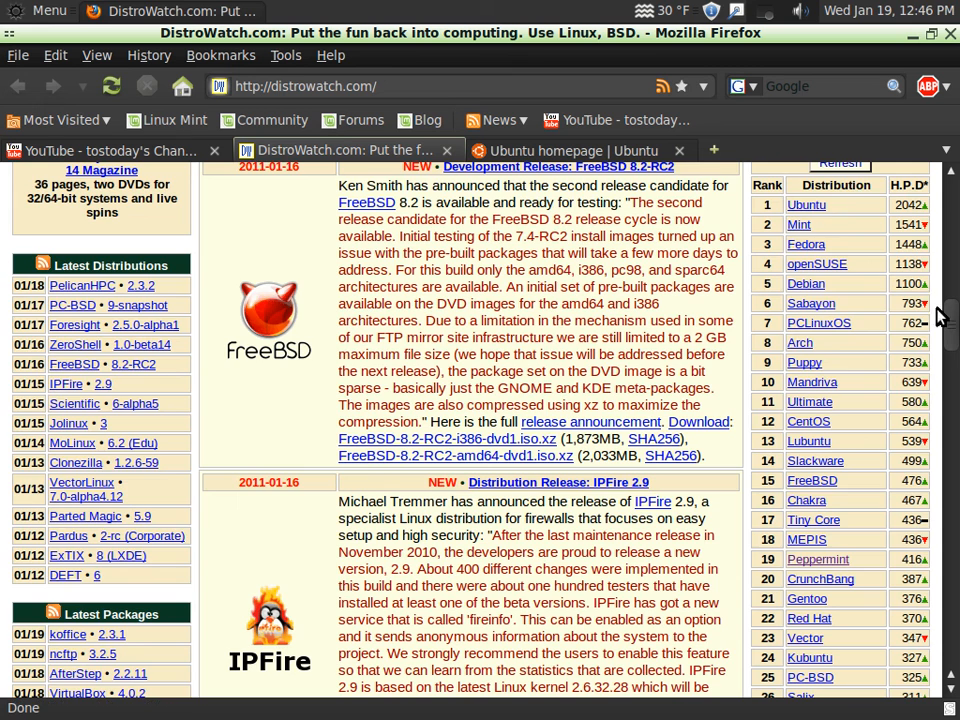
{"action": "scroll", "scroll_direction": "up", "scroll_amount": 3}
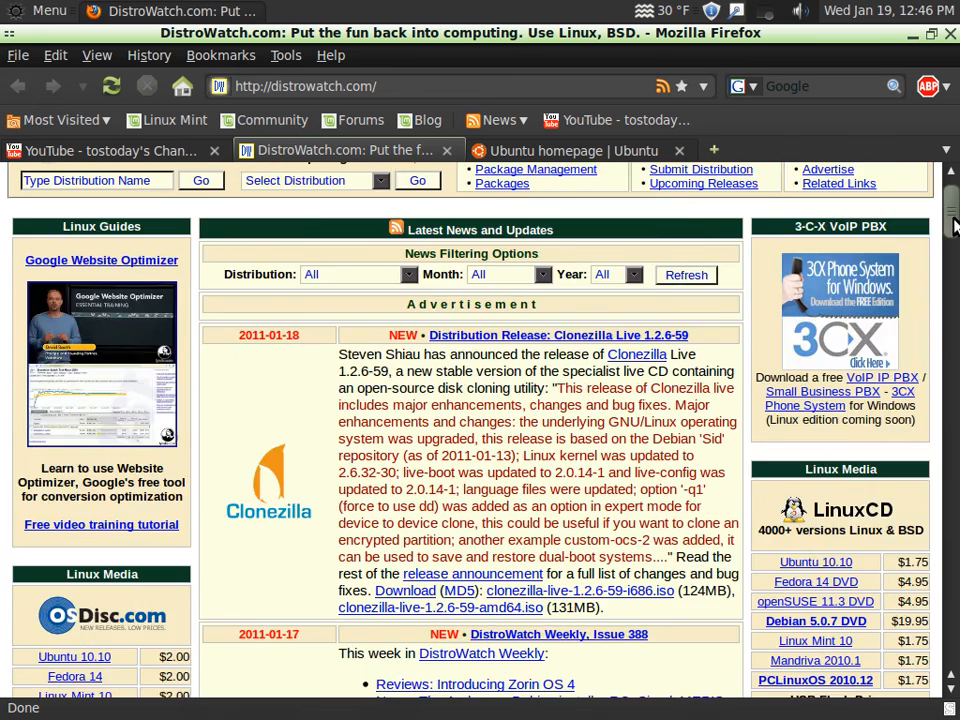
{"action": "scroll", "scroll_direction": "up", "scroll_amount": 3}
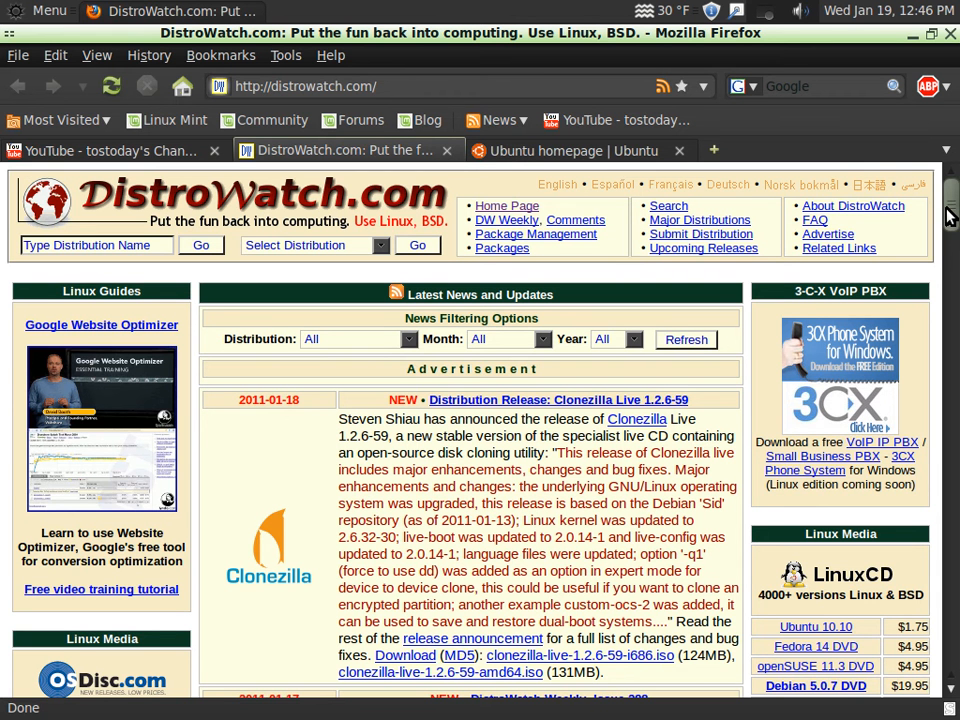
{"action": "left_click", "coordinate": [560, 150]}
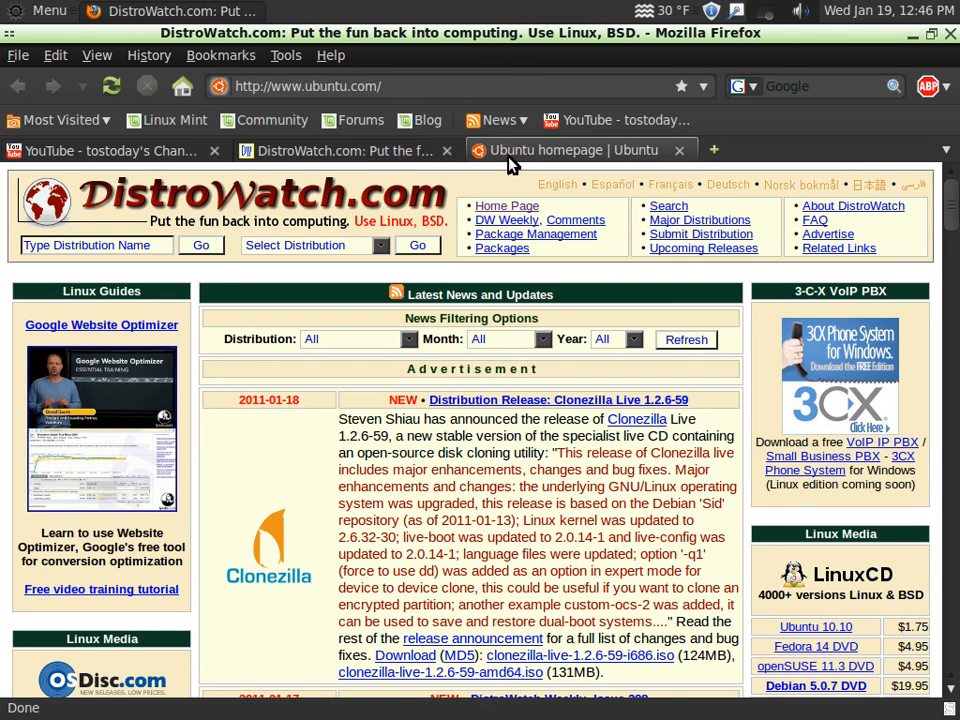
{"action": "left_click", "coordinate": [570, 150]}
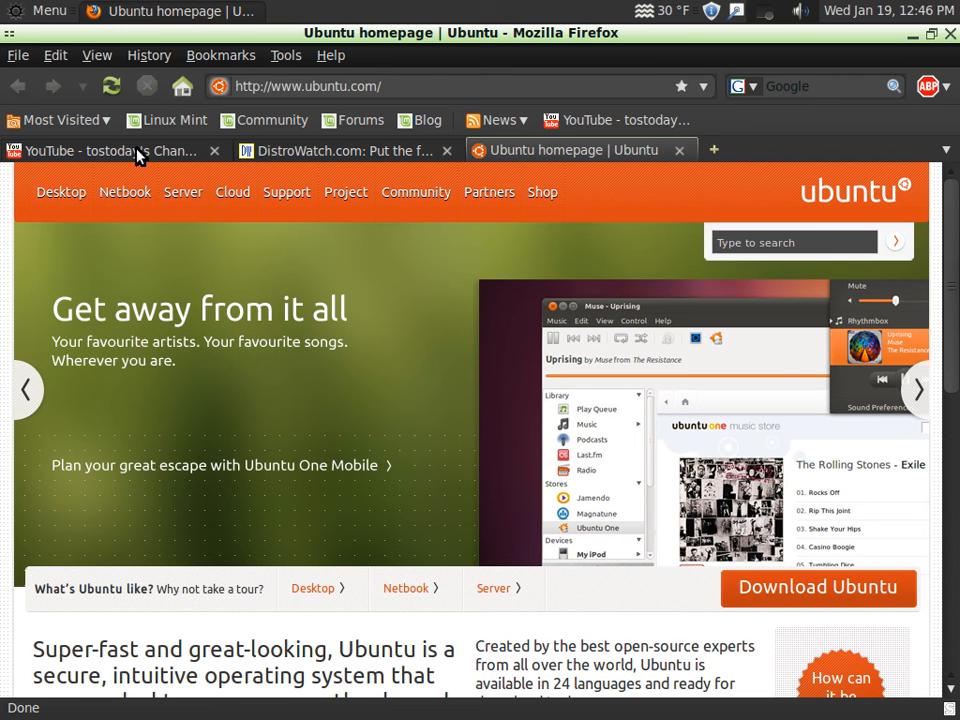
View the DistroWatch and Ubuntu homepage tabs, then return to the Total OS Today channel.
{"action": "left_click", "coordinate": [110, 150]}
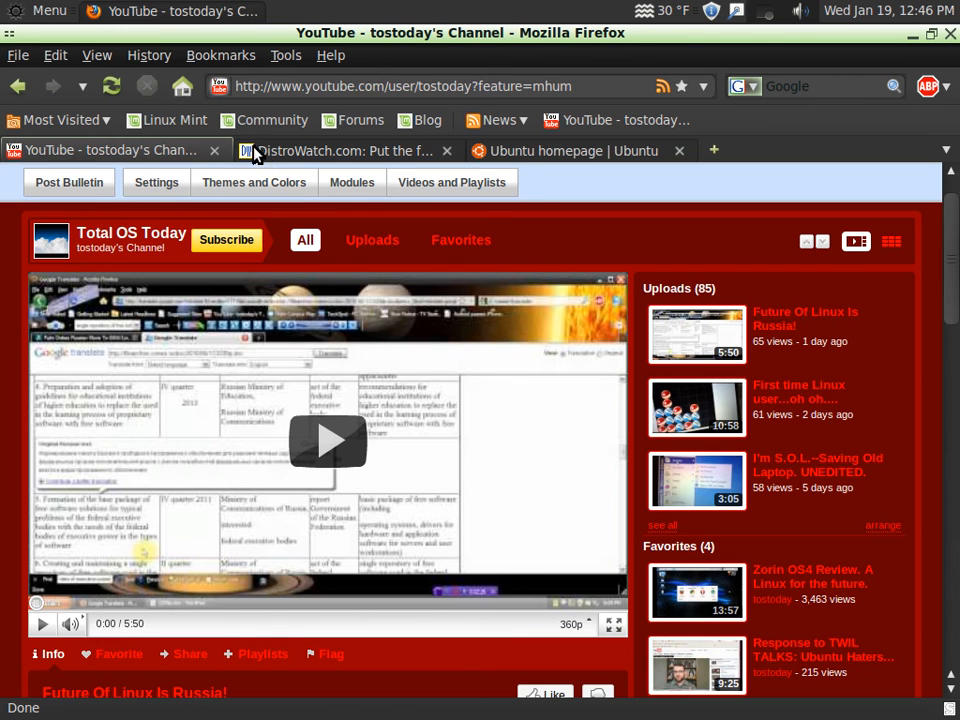
{"action": "left_click", "coordinate": [345, 150]}
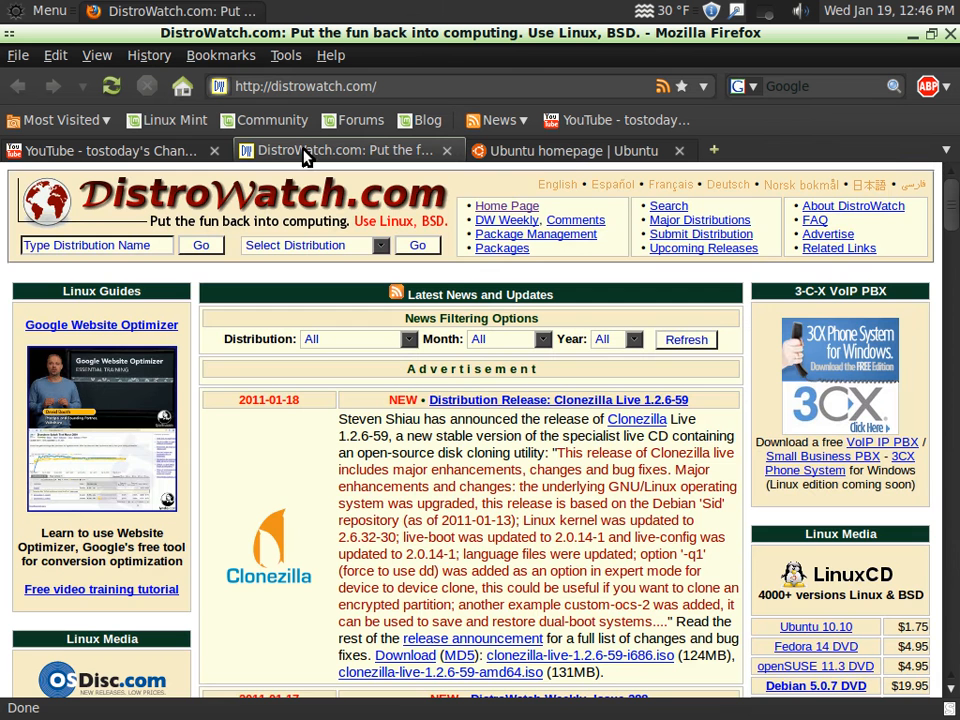
{"action": "mouse_move", "coordinate": [570, 160]}
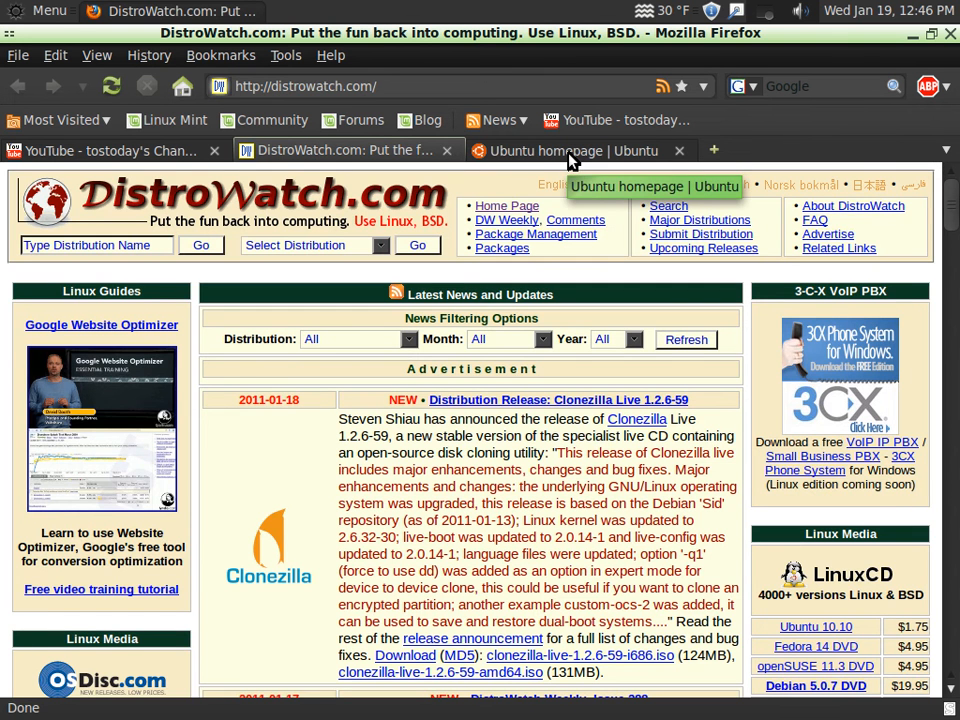
{"action": "left_click", "coordinate": [580, 150]}
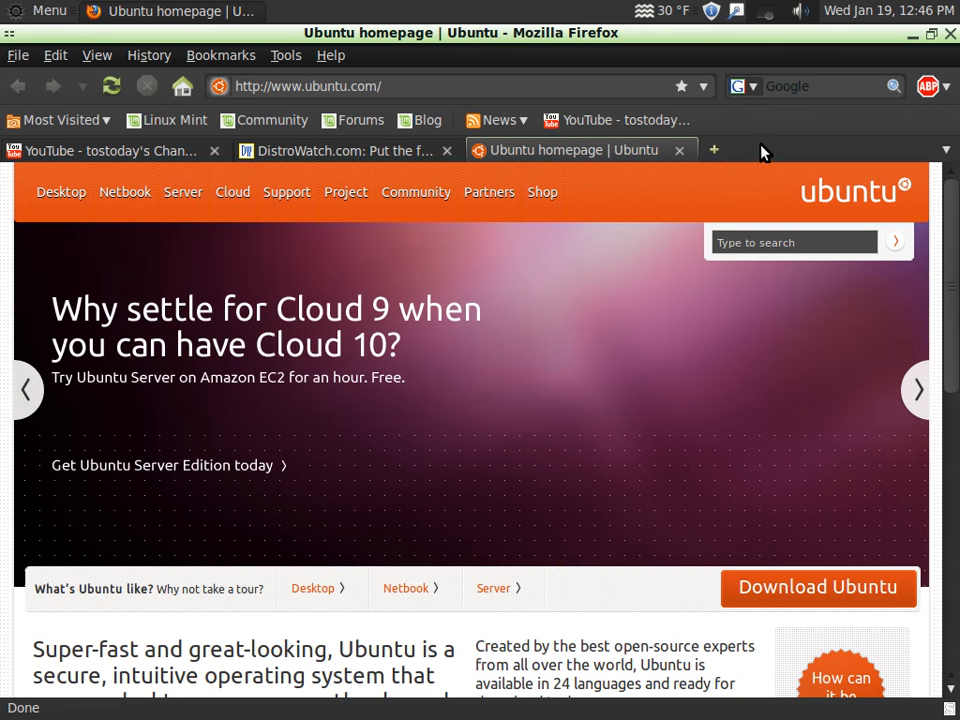
{"action": "mouse_move", "coordinate": [670, 288]}
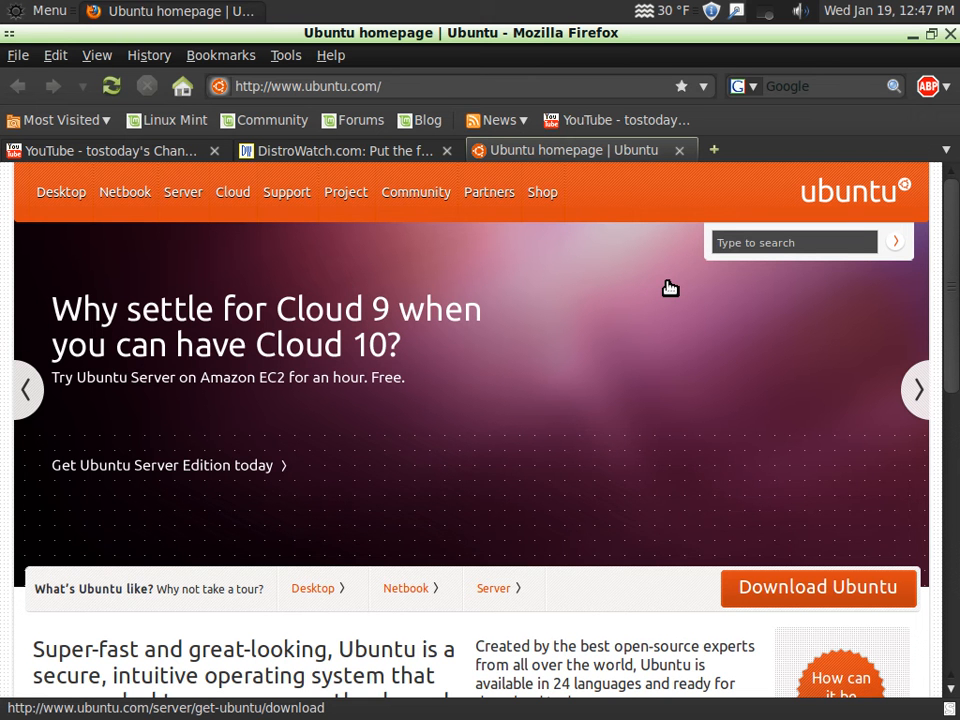
{"action": "mouse_move", "coordinate": [620, 307]}
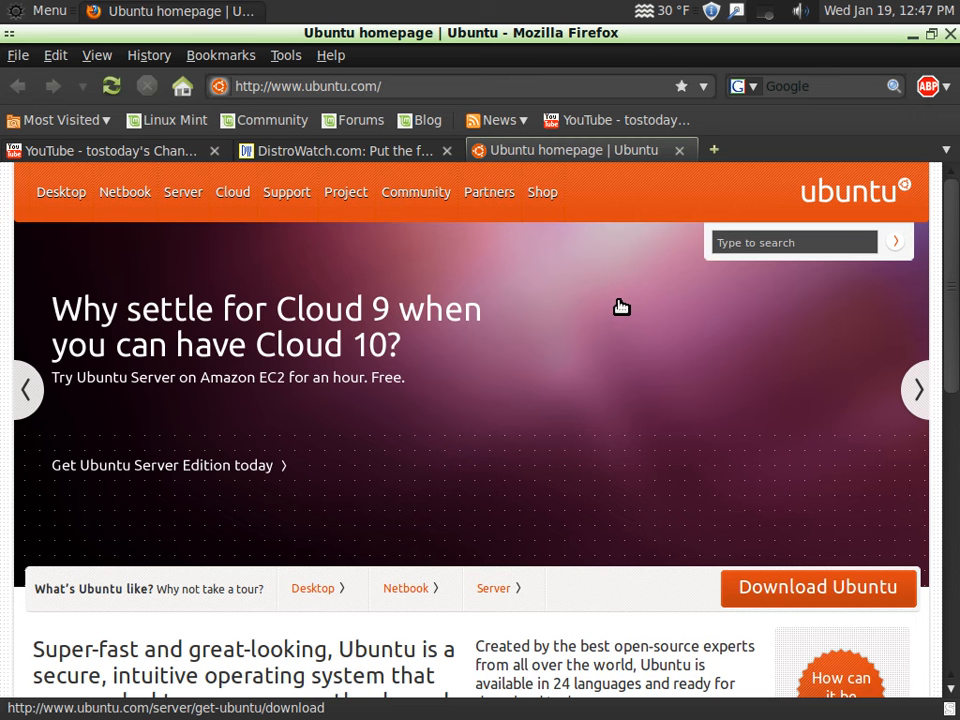
{"action": "mouse_move", "coordinate": [627, 305]}
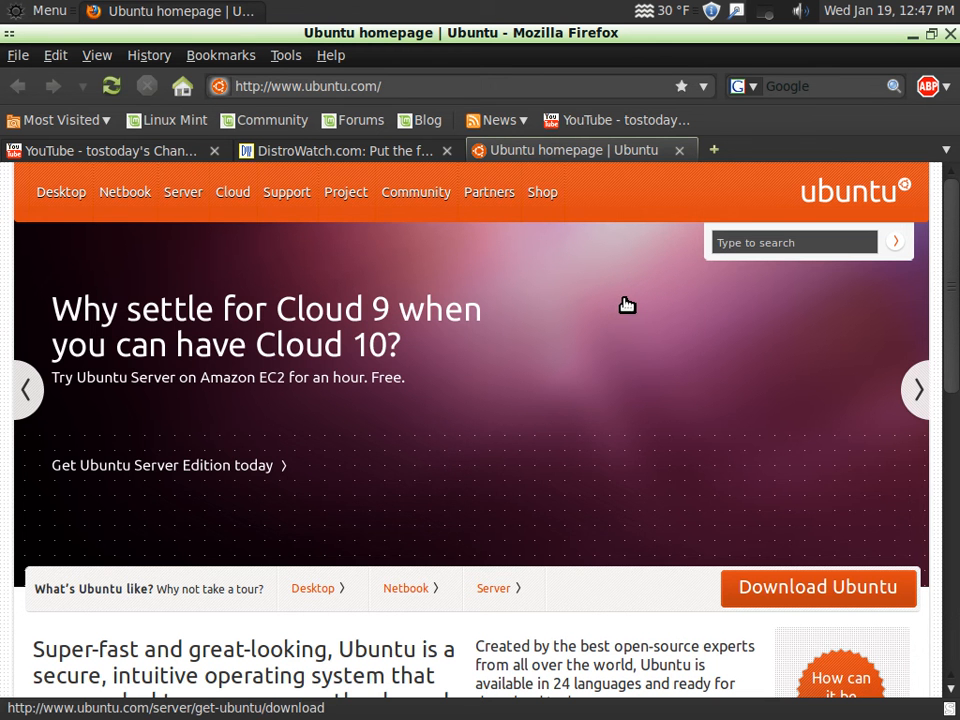
{"action": "mouse_move", "coordinate": [175, 155]}
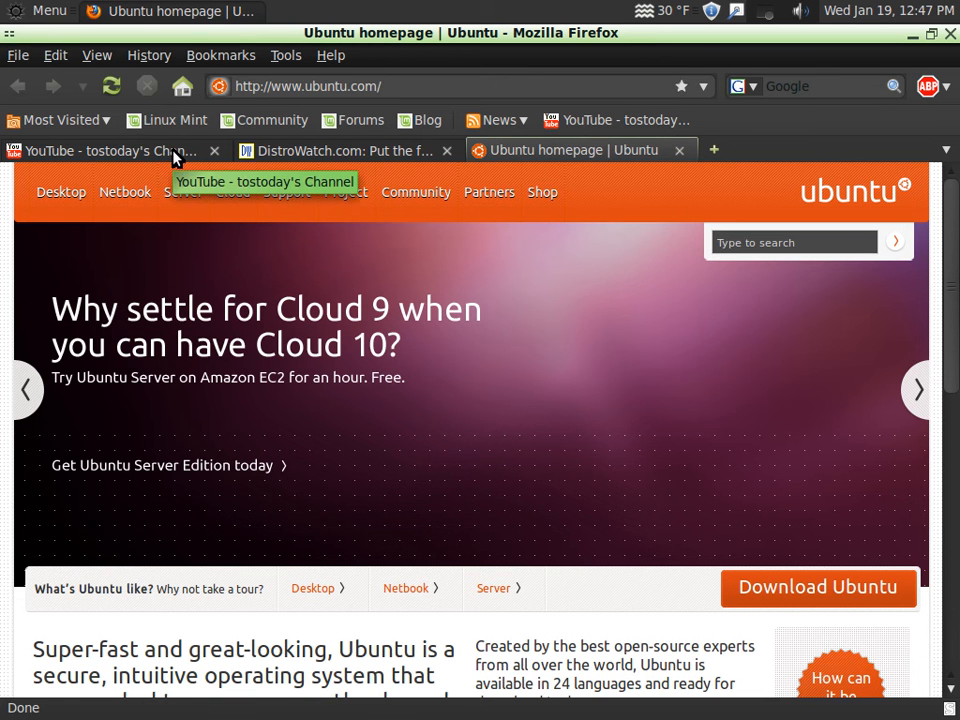
{"action": "left_click", "coordinate": [110, 150]}
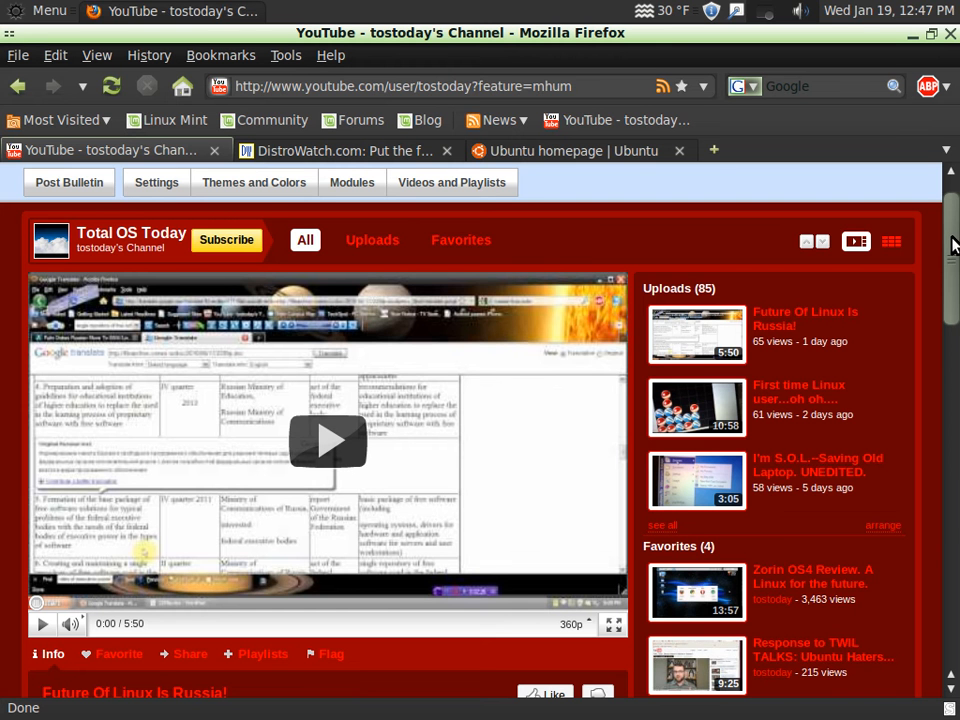
{"action": "scroll", "scroll_direction": "down", "scroll_amount": 3}
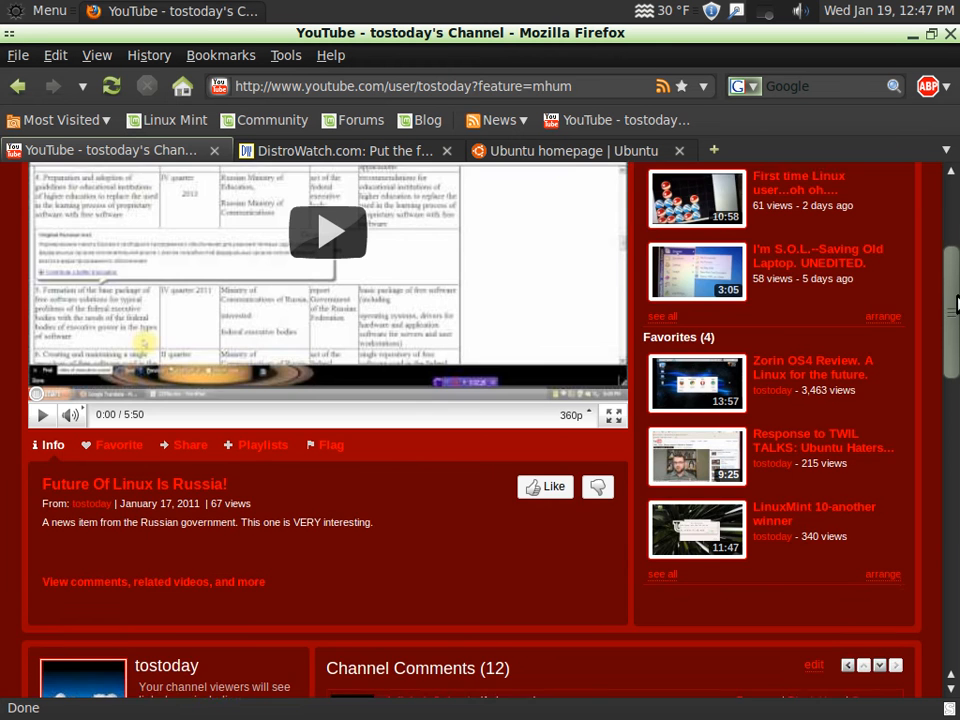
{"action": "scroll", "scroll_direction": "up", "scroll_amount": 3}
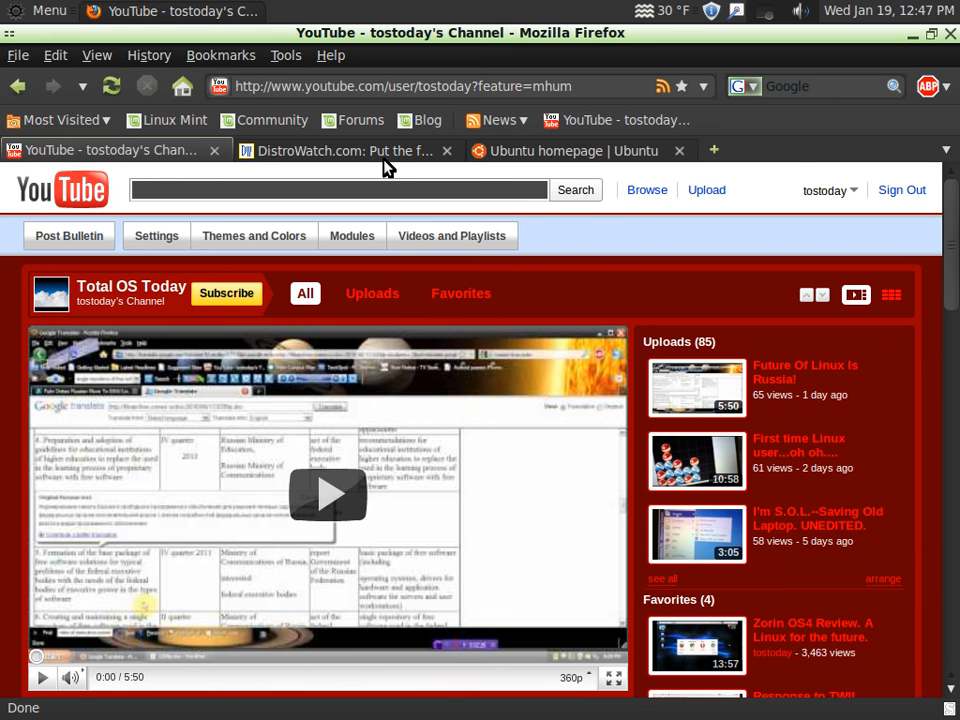
{"action": "mouse_move", "coordinate": [383, 160]}
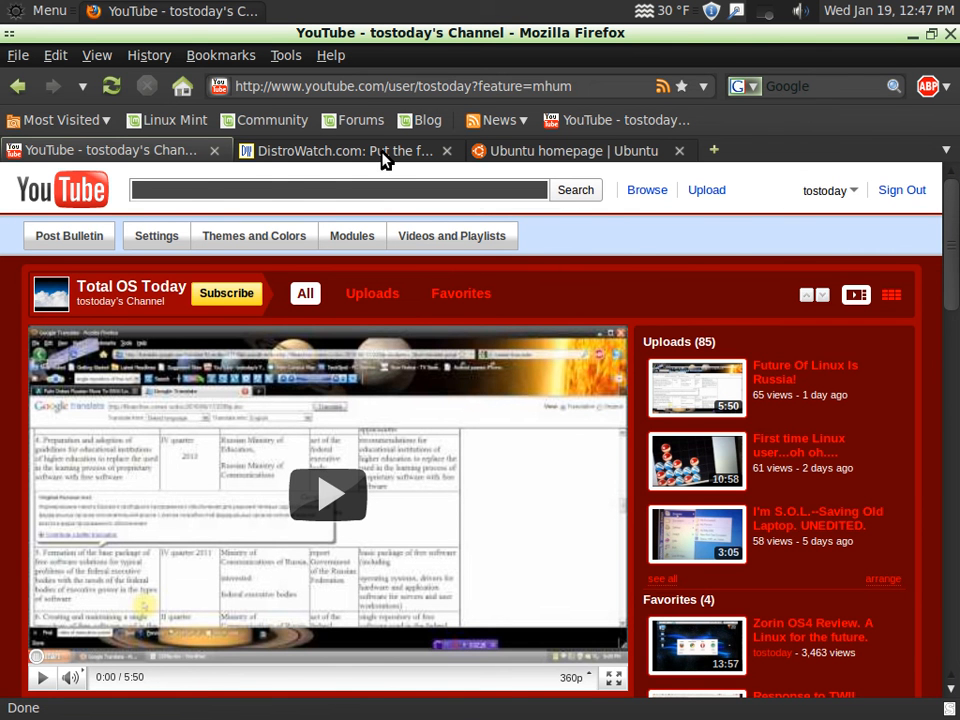
Glance at Ubuntu, then scroll DistroWatch's news toward the page hit rankings and back up.
{"action": "left_click", "coordinate": [345, 150]}
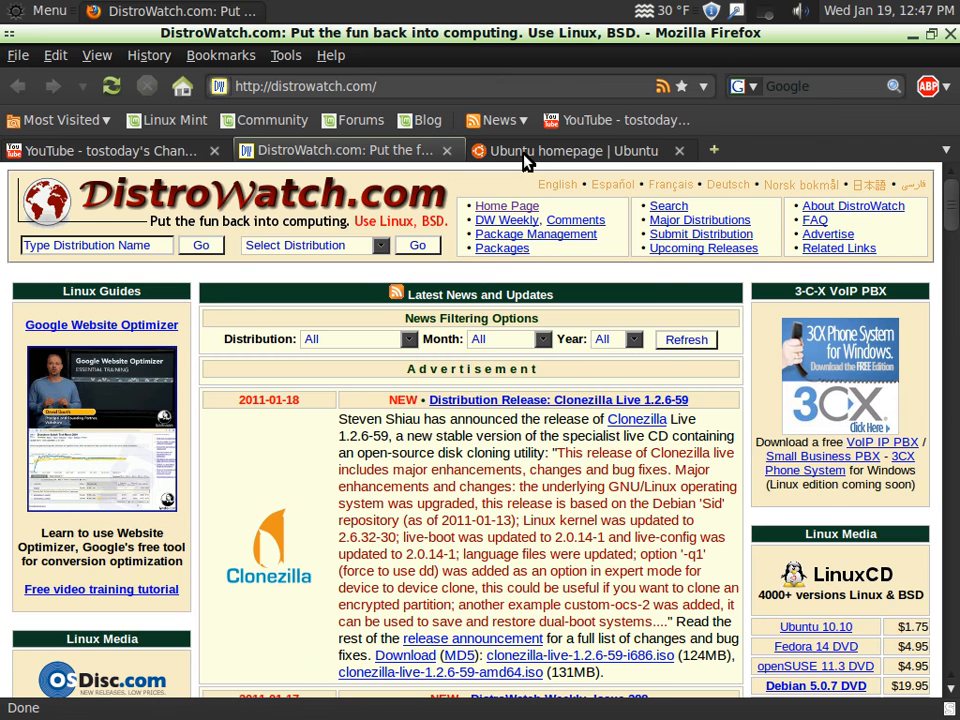
{"action": "left_click", "coordinate": [570, 150]}
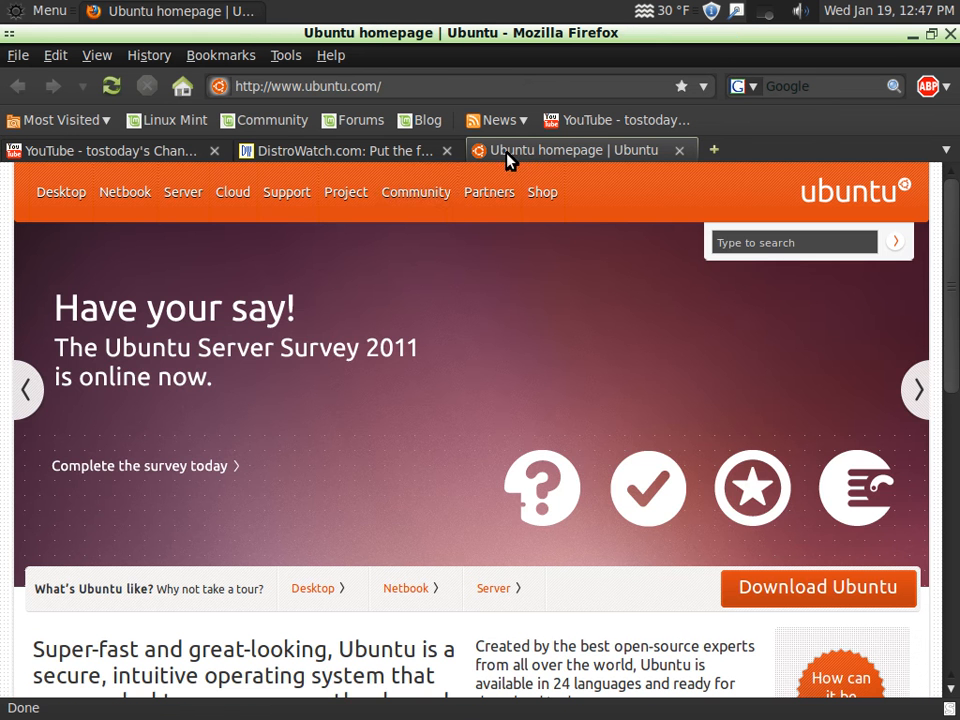
{"action": "left_click", "coordinate": [345, 150]}
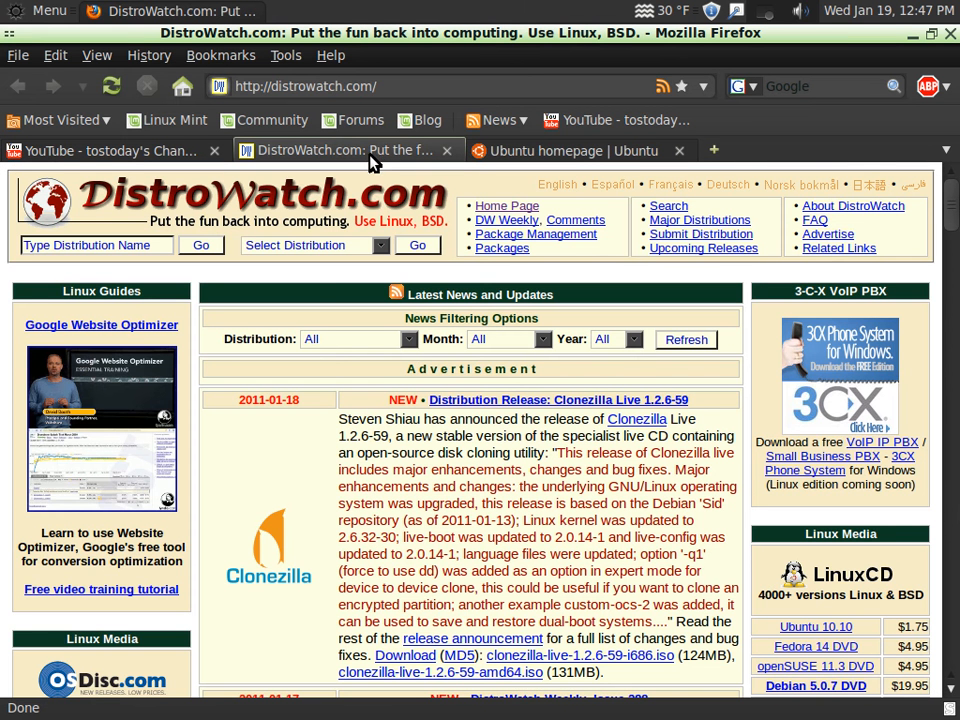
{"action": "mouse_move", "coordinate": [613, 331]}
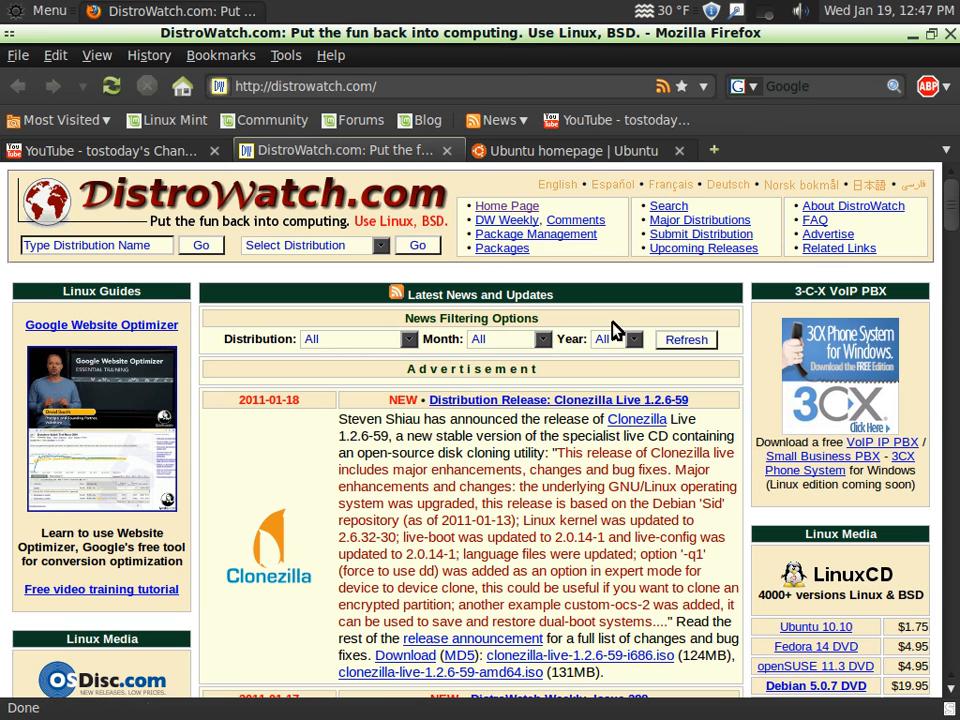
{"action": "mouse_move", "coordinate": [948, 207]}
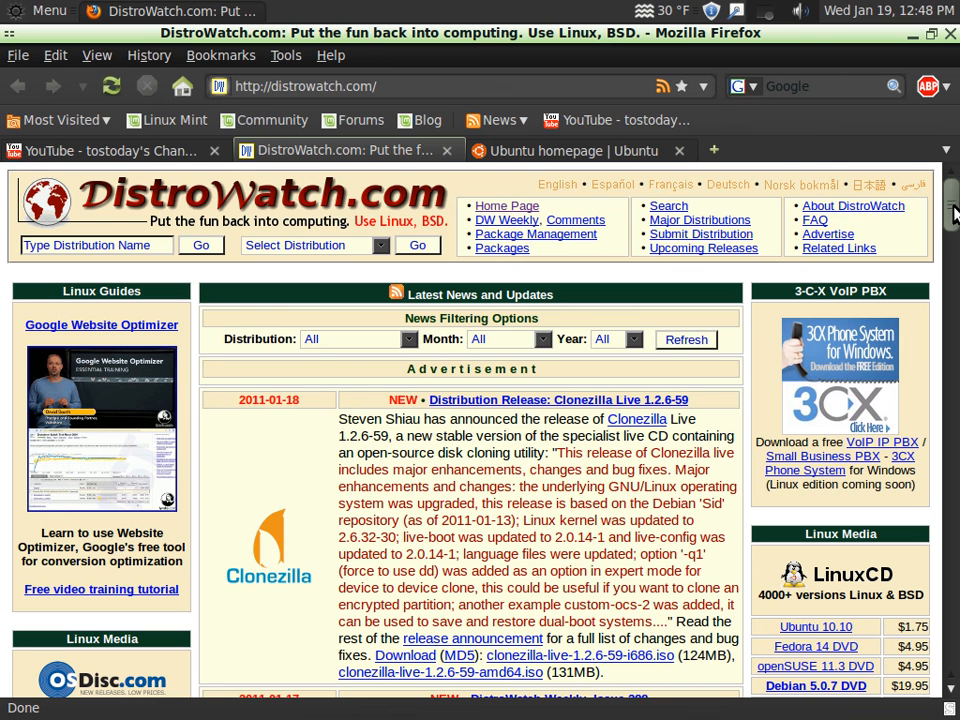
{"action": "scroll", "scroll_direction": "down", "scroll_amount": 3}
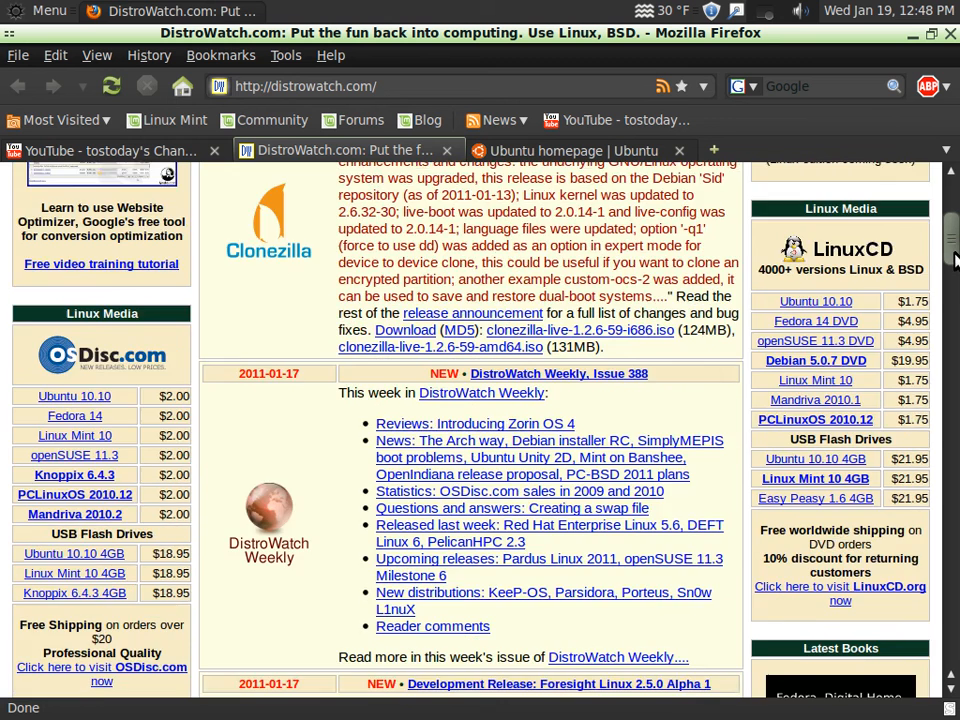
{"action": "scroll", "scroll_direction": "down", "scroll_amount": 3}
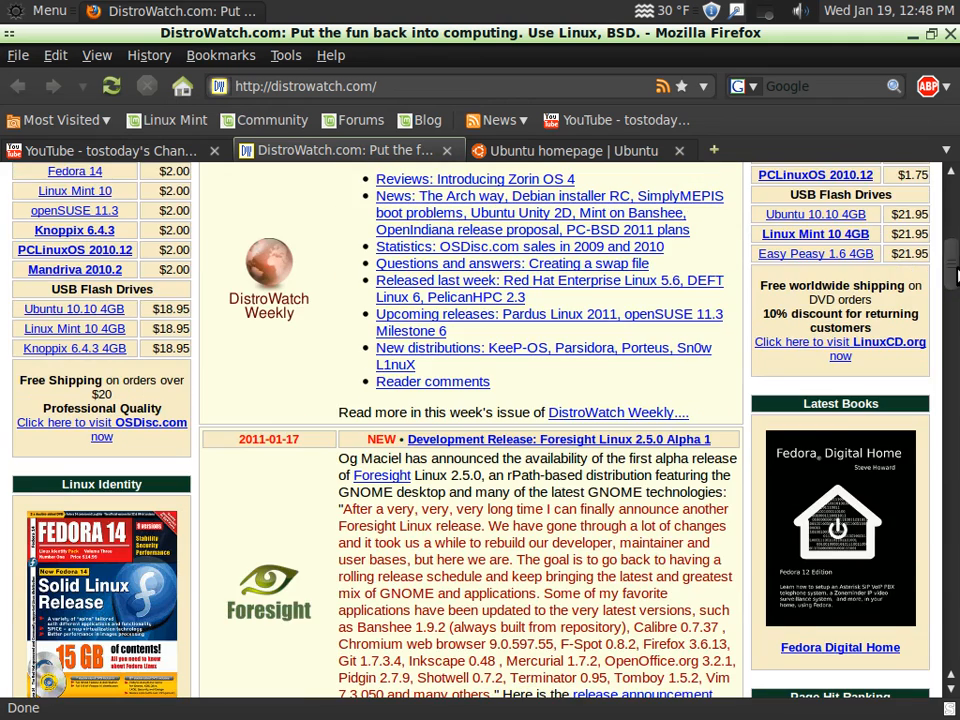
{"action": "scroll", "scroll_direction": "down", "scroll_amount": 3}
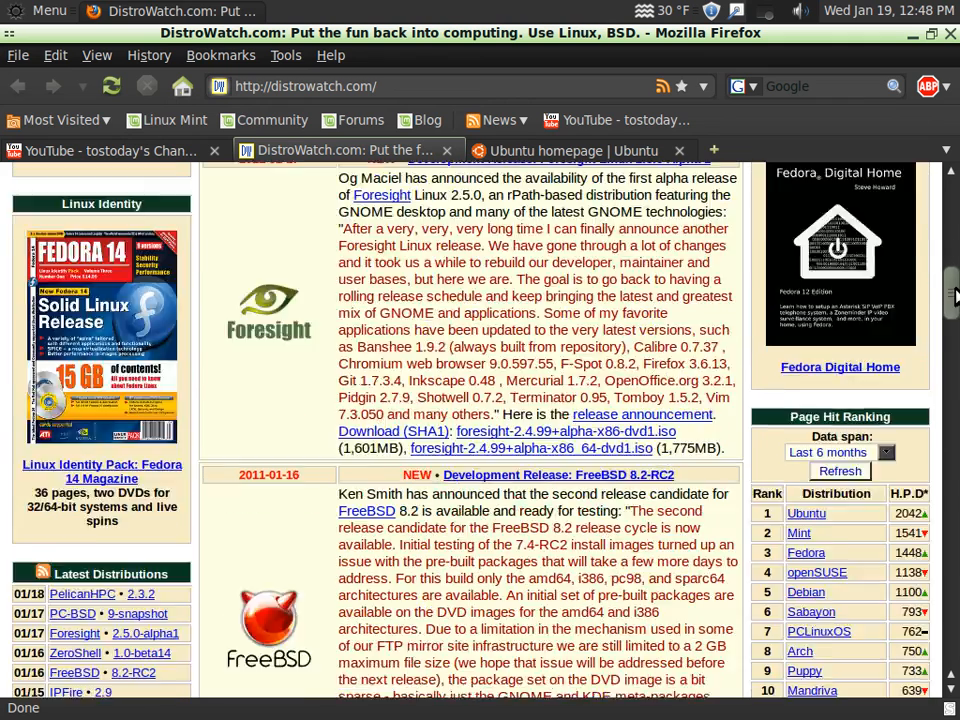
{"action": "scroll", "scroll_direction": "up", "scroll_amount": 3}
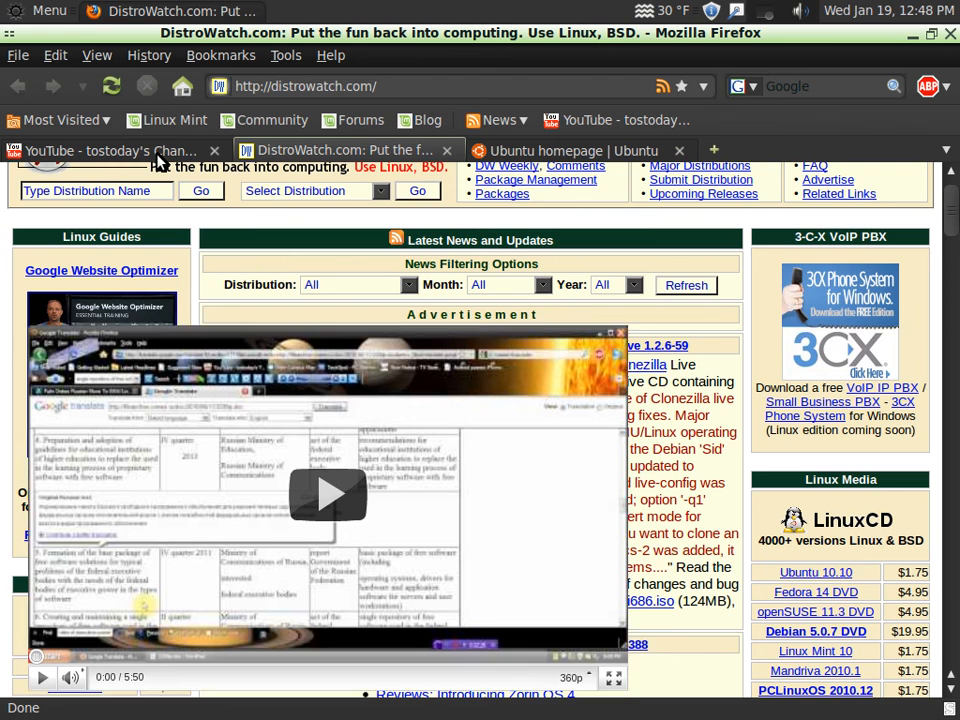
Bring the tostoday YouTube channel tab, with its featured video and uploads, to the front.
{"action": "left_click", "coordinate": [110, 150]}
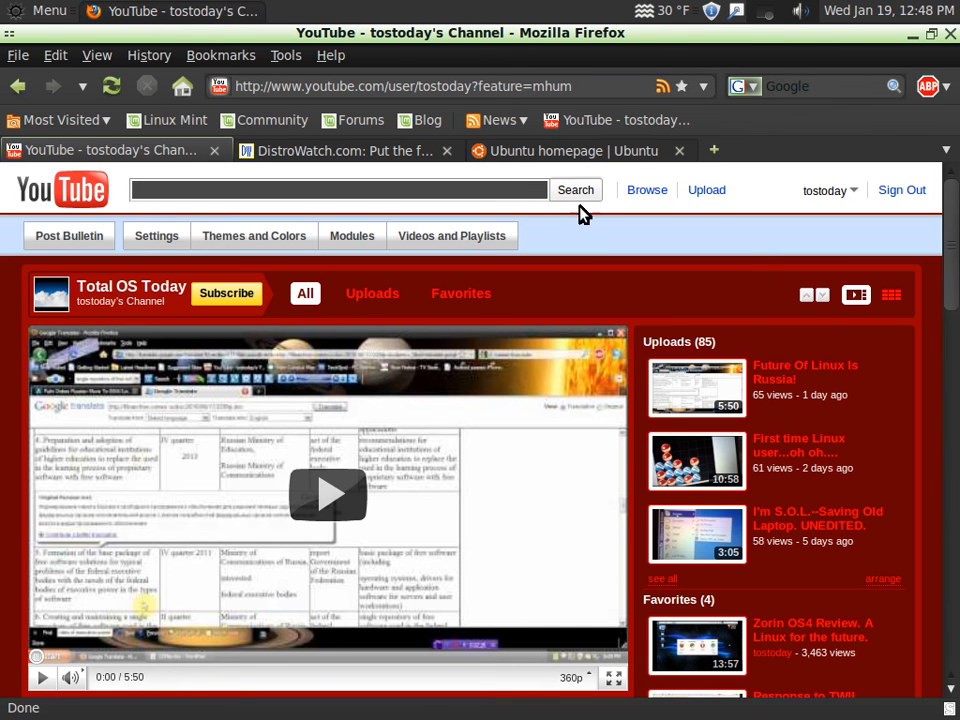
{"action": "mouse_move", "coordinate": [767, 253]}
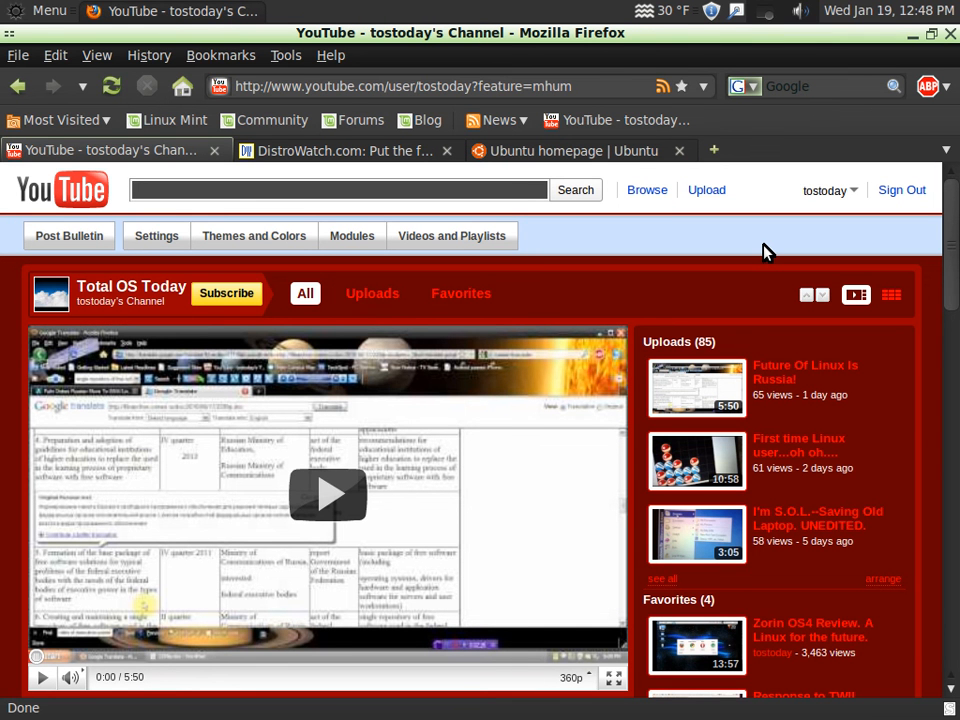